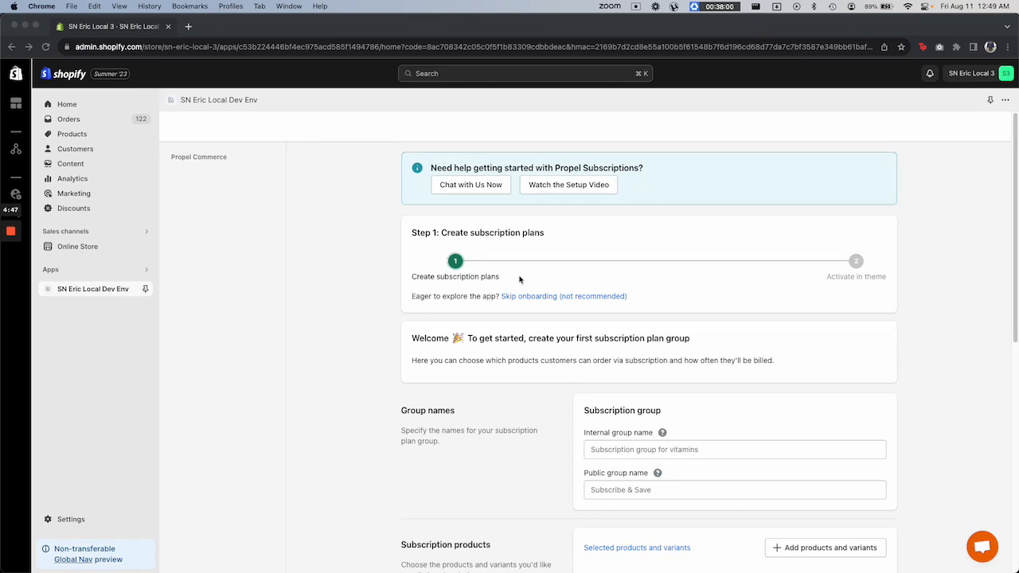
pyautogui.moveTo(853, 287)
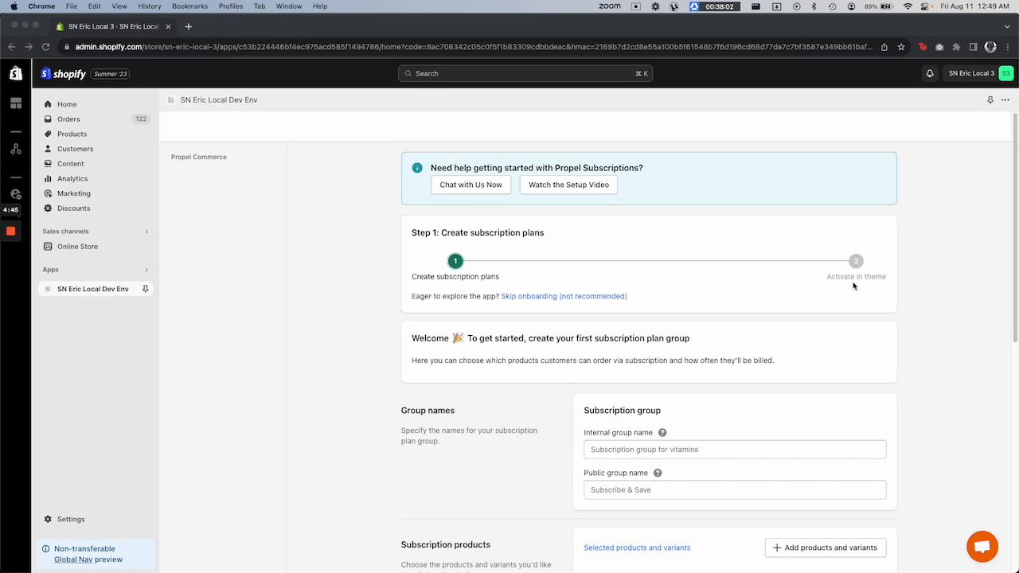
# Name the group 'Magazine subscription' in both the internal and public name fields.
pyautogui.scroll(-3)
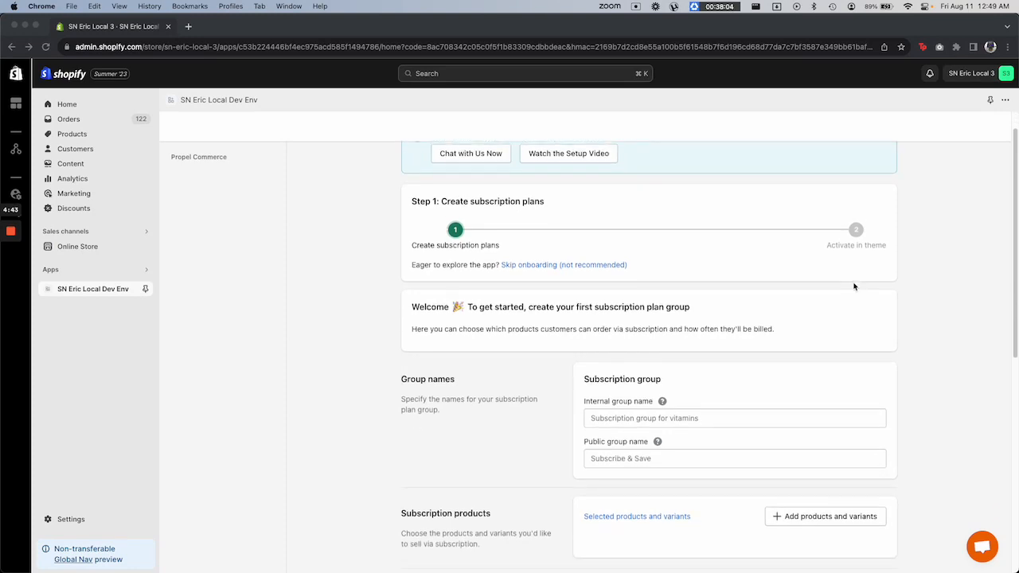
pyautogui.scroll(-3)
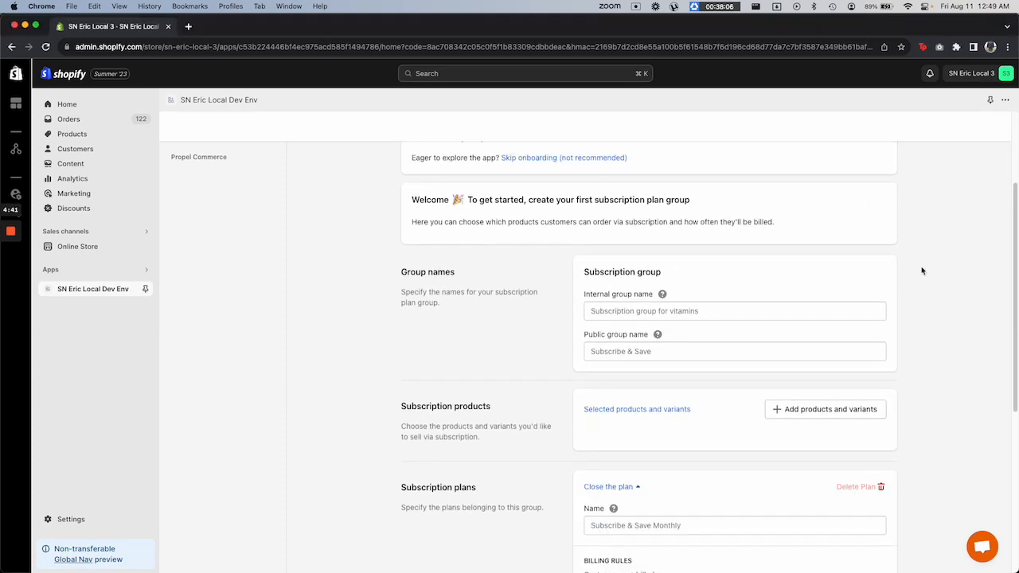
pyautogui.scroll(-3)
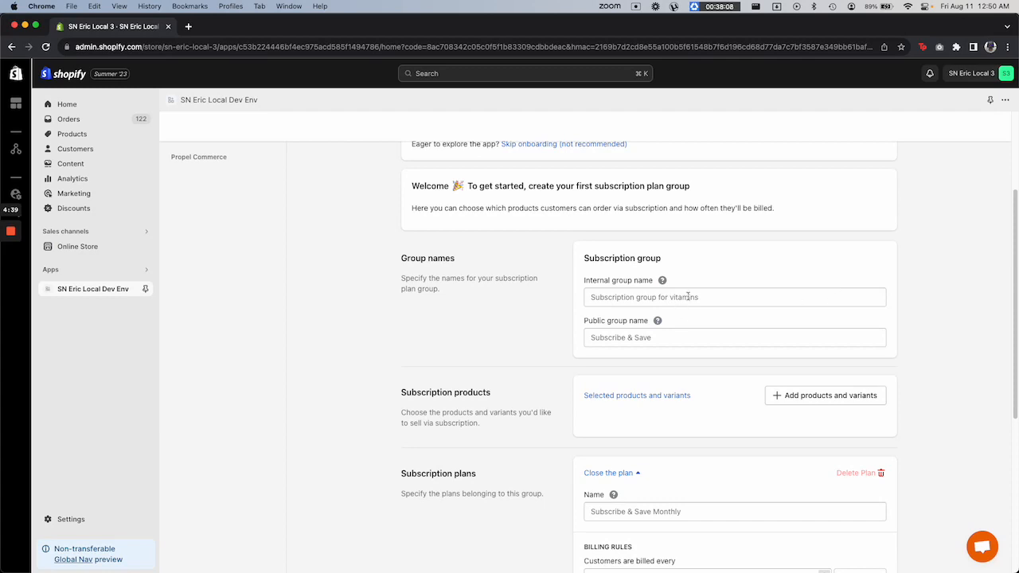
pyautogui.write('Magazine subscription')
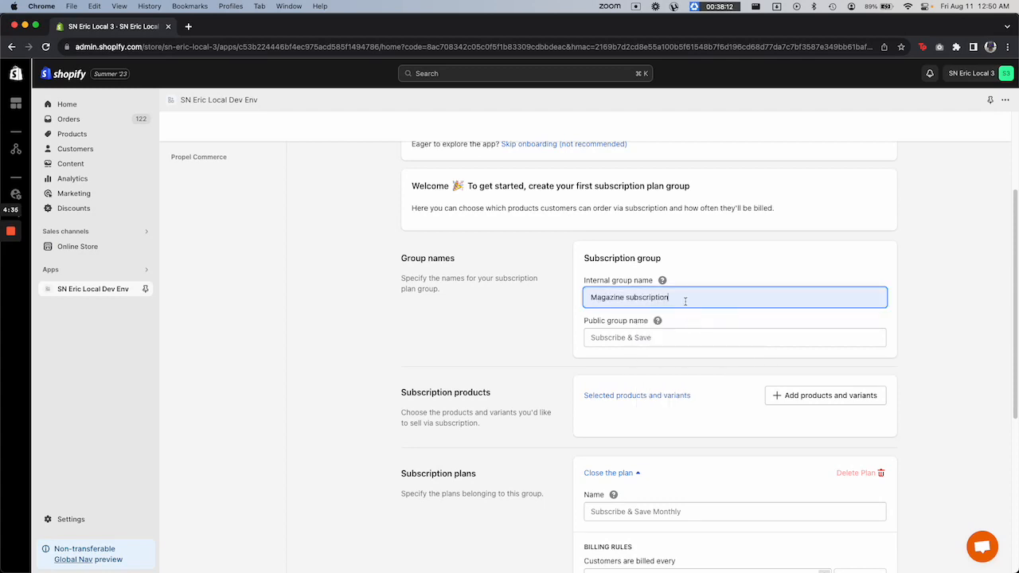
pyautogui.click(734, 337)
pyautogui.write('Magazine subscription')
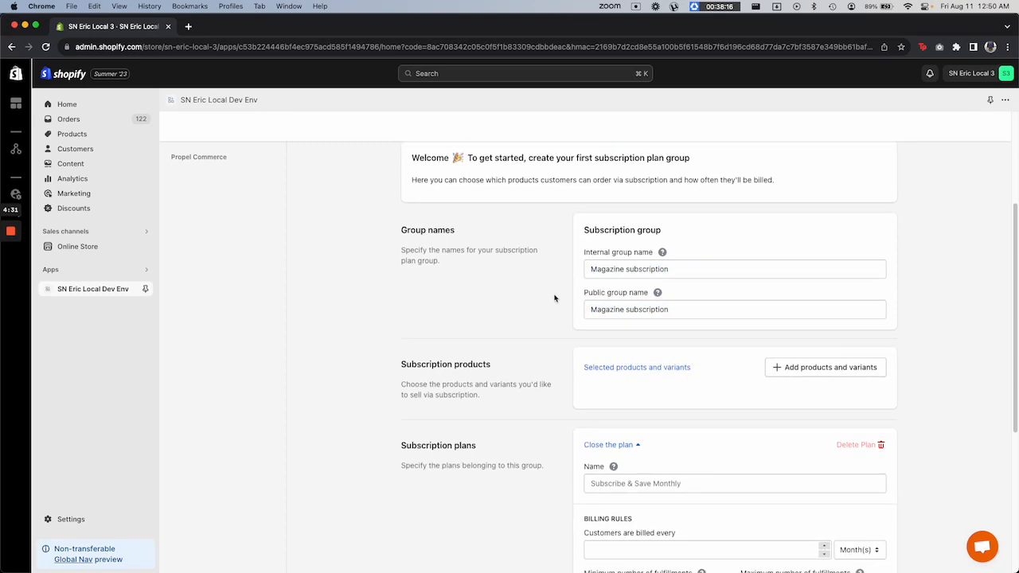
# Add the Magazine product to the subscription group via Add products and variants.
pyautogui.scroll(-3)
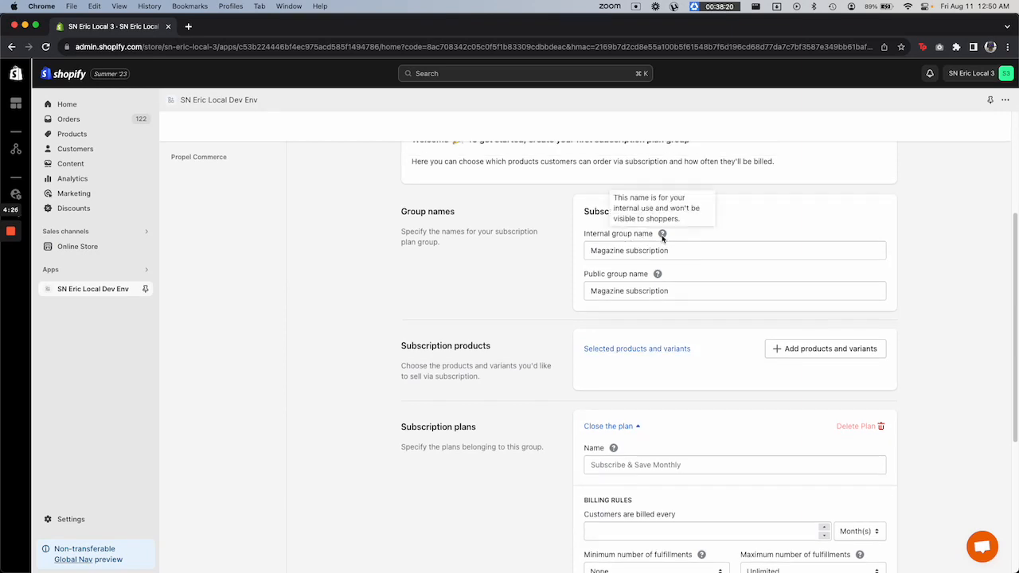
pyautogui.moveTo(554, 359)
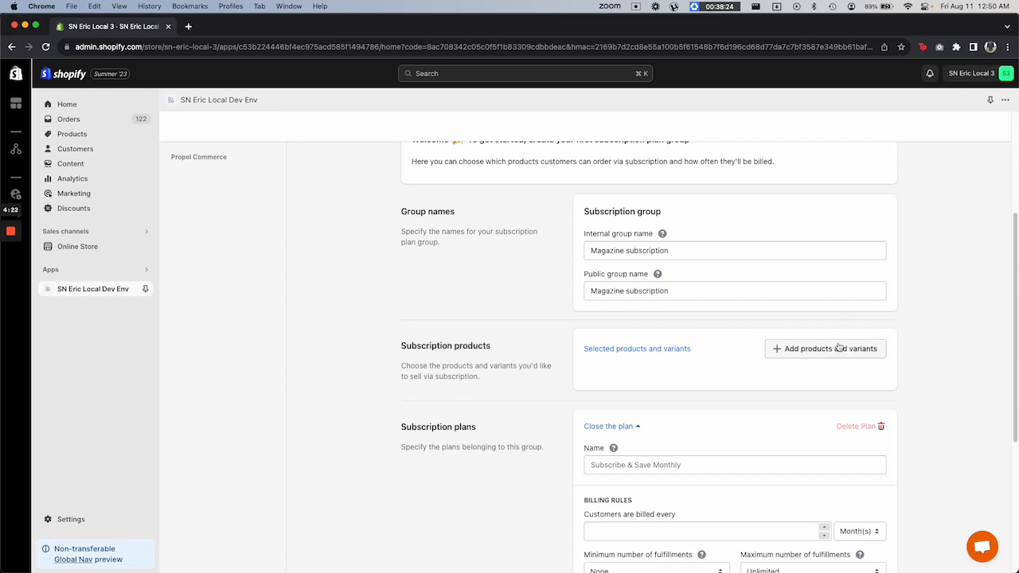
pyautogui.click(824, 349)
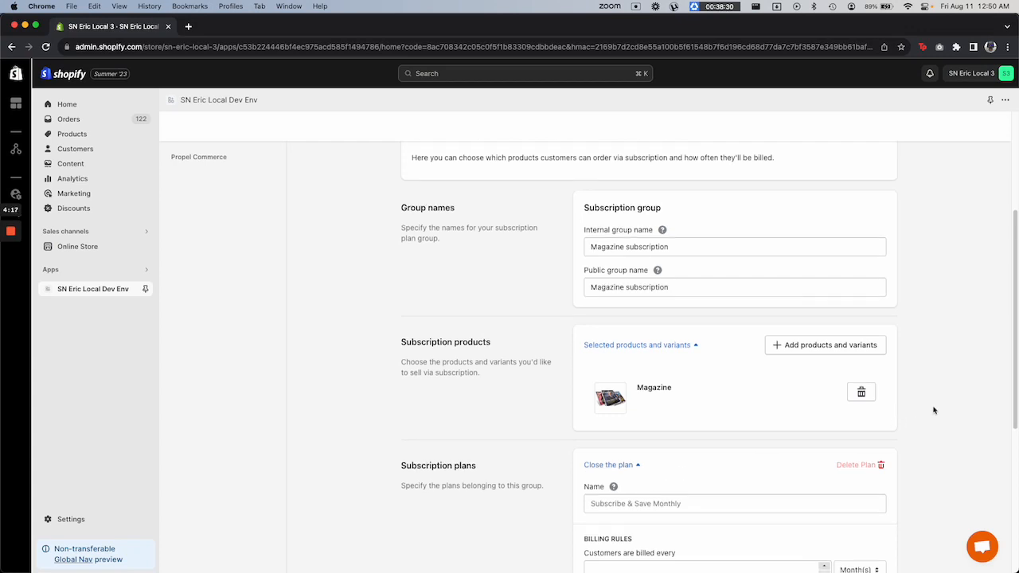
# Name the plan 'Subscribe & save every month', billed every 1 month, capped at 12 fulfilments.
pyautogui.click(734, 400)
pyautogui.write('Subscribe & save every month')
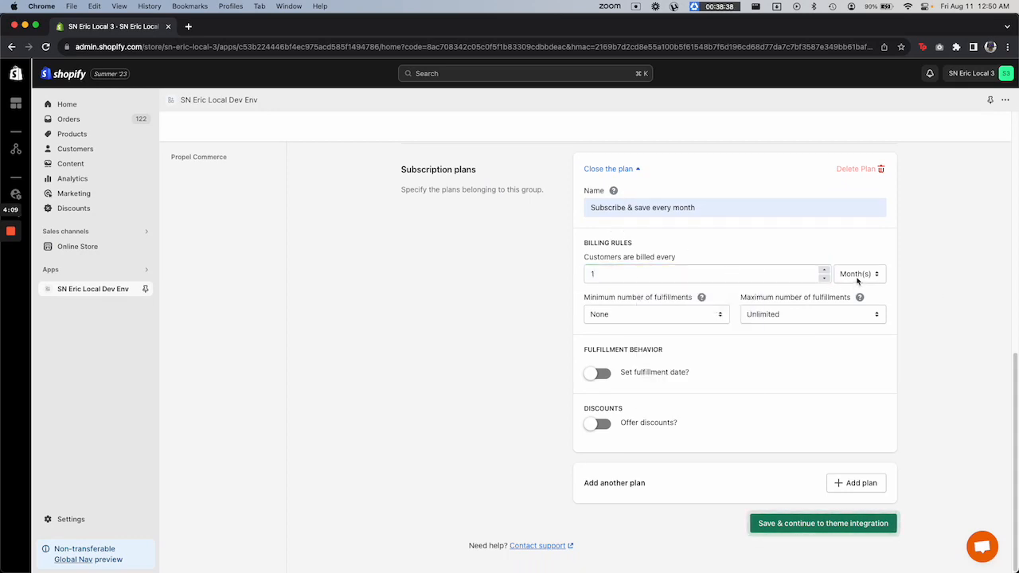
pyautogui.click(857, 274)
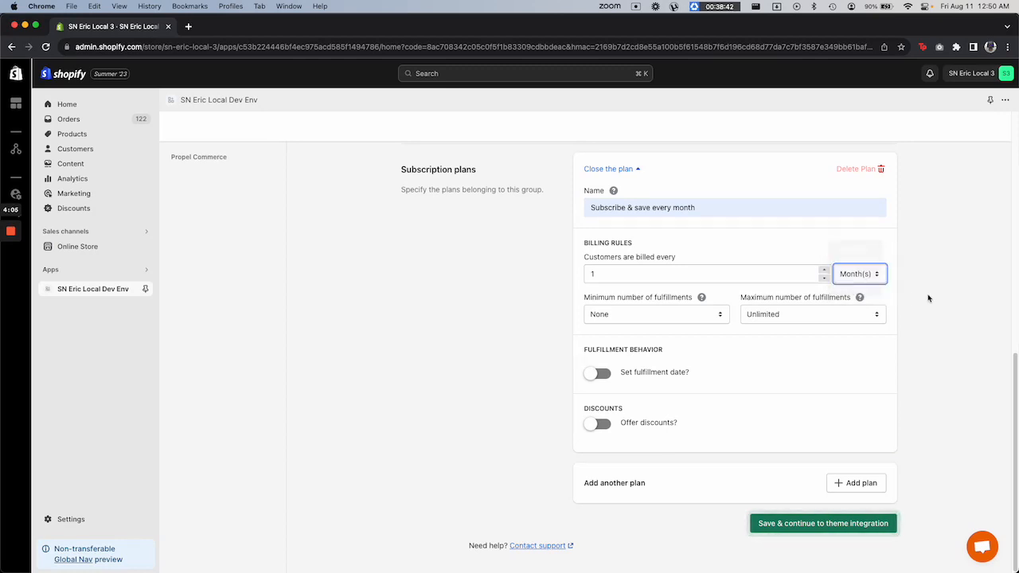
pyautogui.click(812, 315)
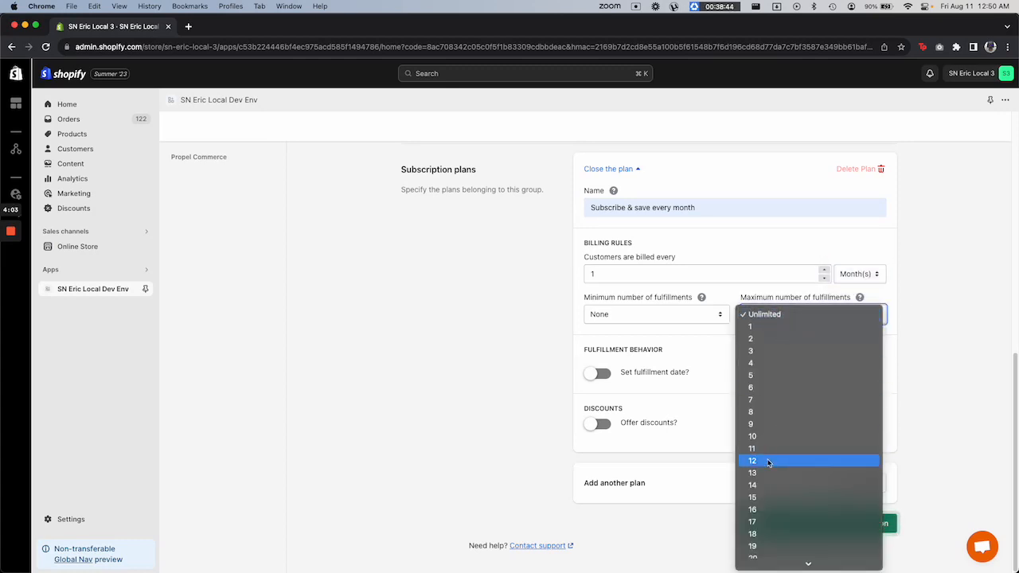
pyautogui.click(751, 461)
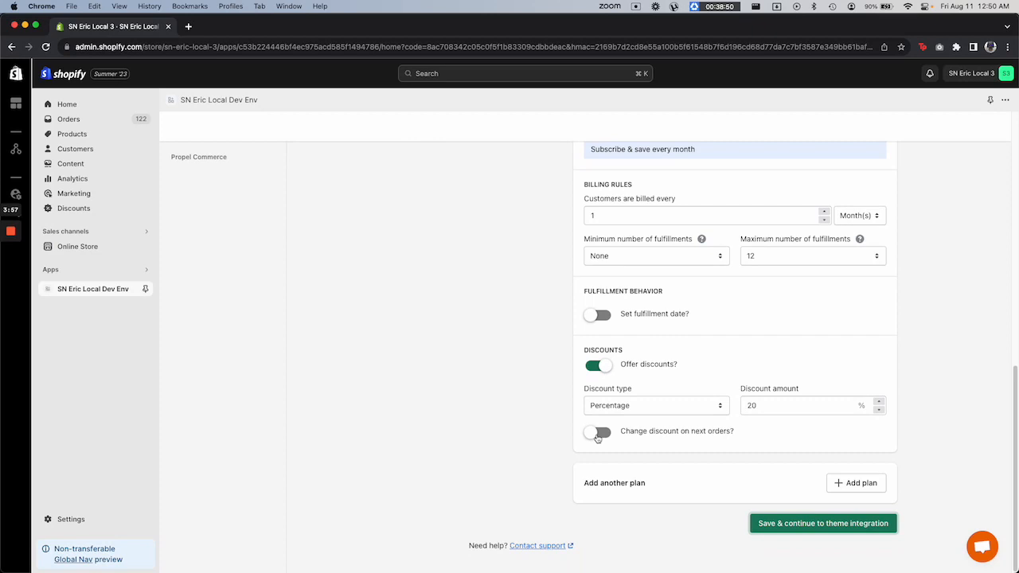
# Offer 20% off, changing to 25% on orders after cycle 1.
pyautogui.click(597, 432)
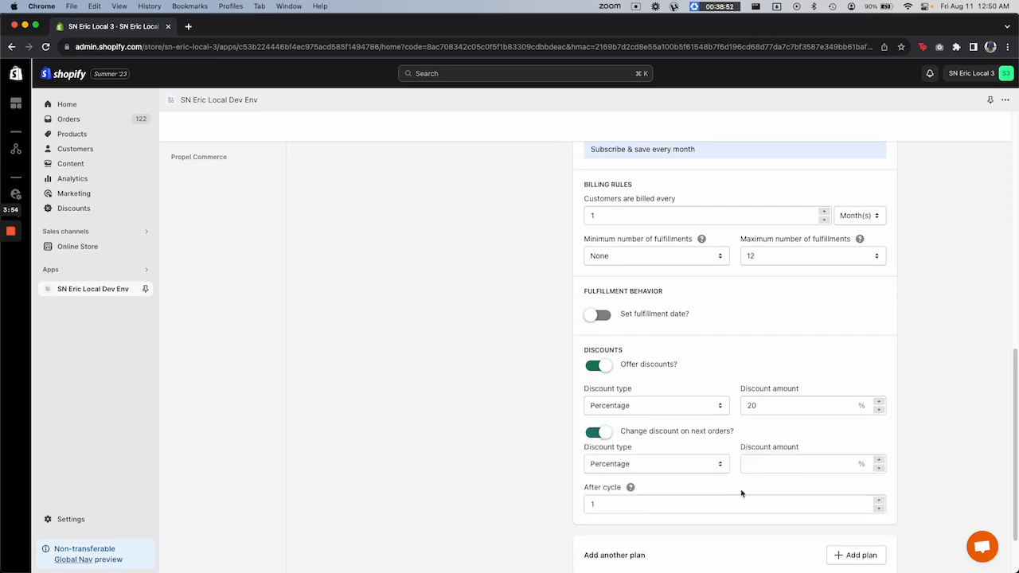
pyautogui.write('25')
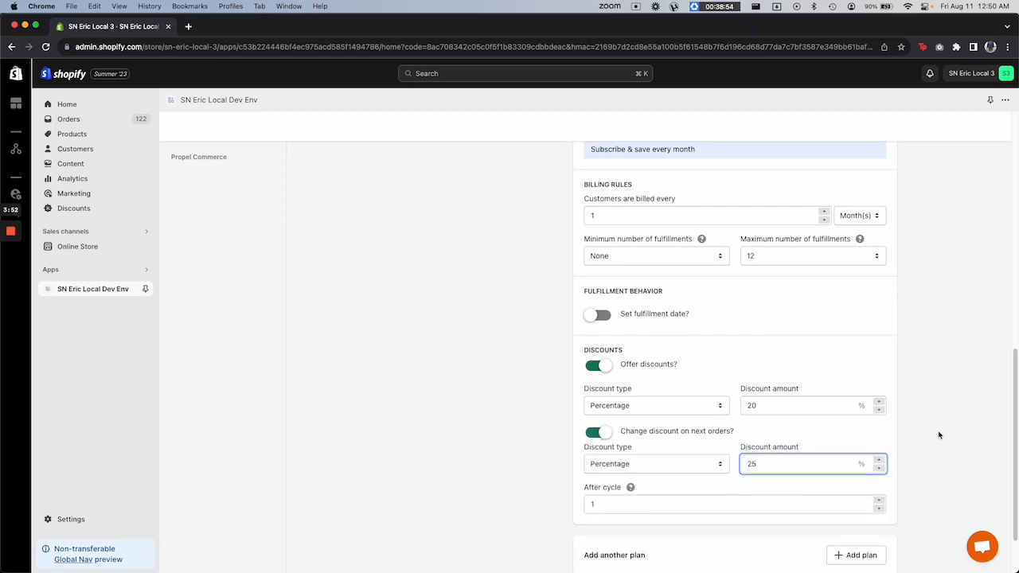
pyautogui.scroll(-3)
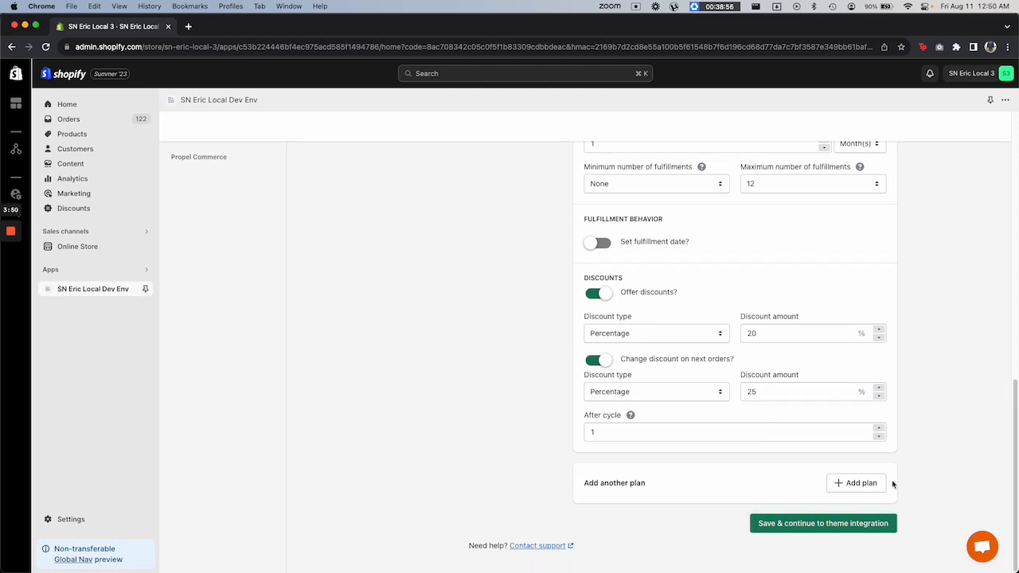
# Add a second plan 'Subscribe & save every 3 months', billed every 3 months.
pyautogui.click(857, 484)
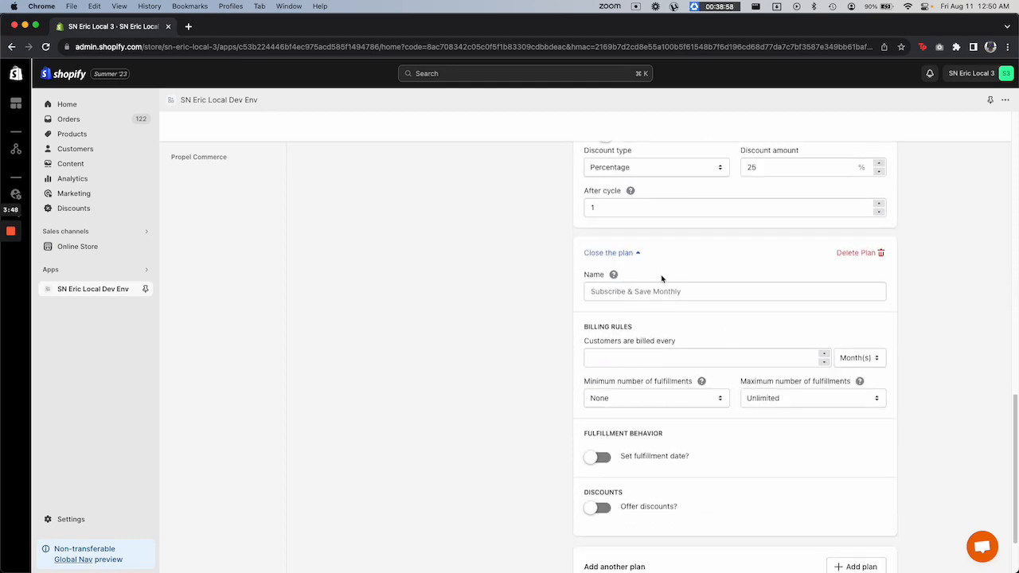
pyautogui.write('SUb')
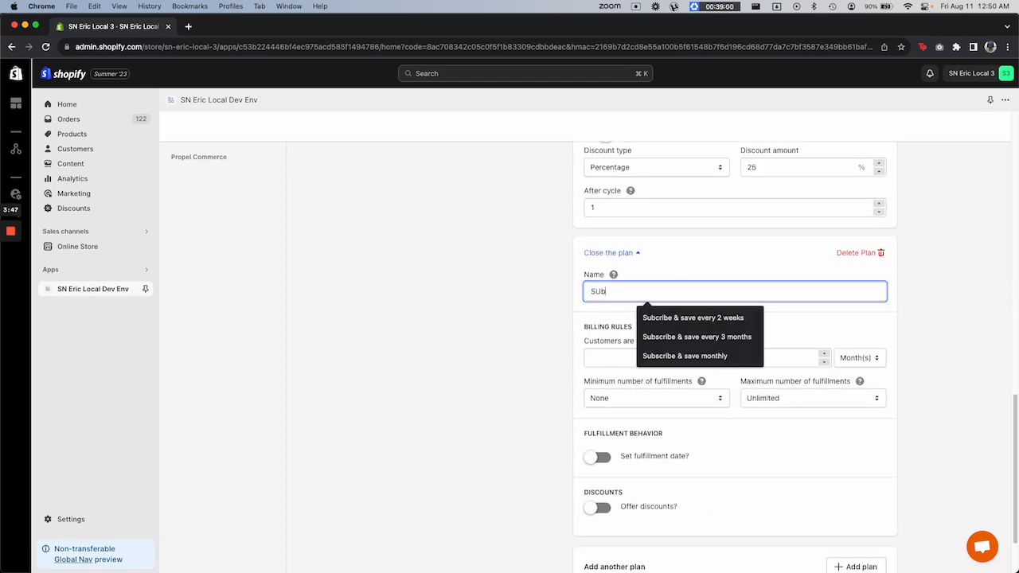
pyautogui.click(697, 337)
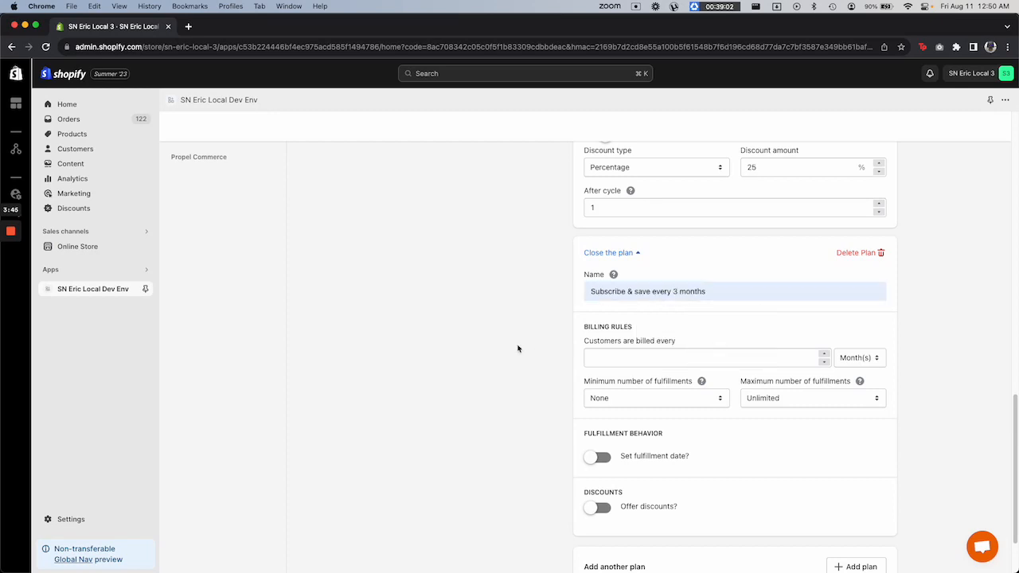
pyautogui.write('3')
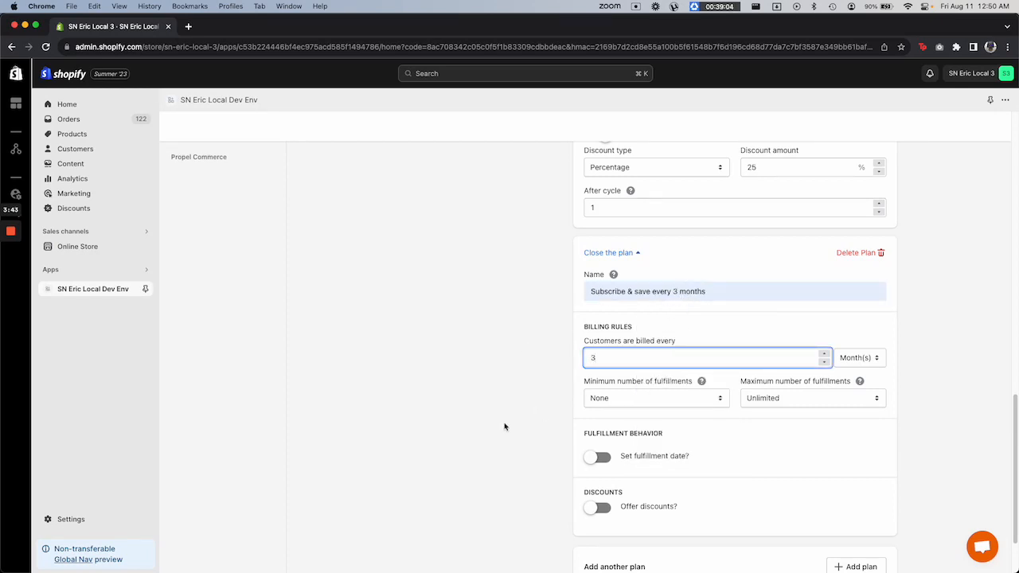
# Cap it at 4 fulfilments with 10% off, rising to 15% after cycle 1.
pyautogui.click(812, 398)
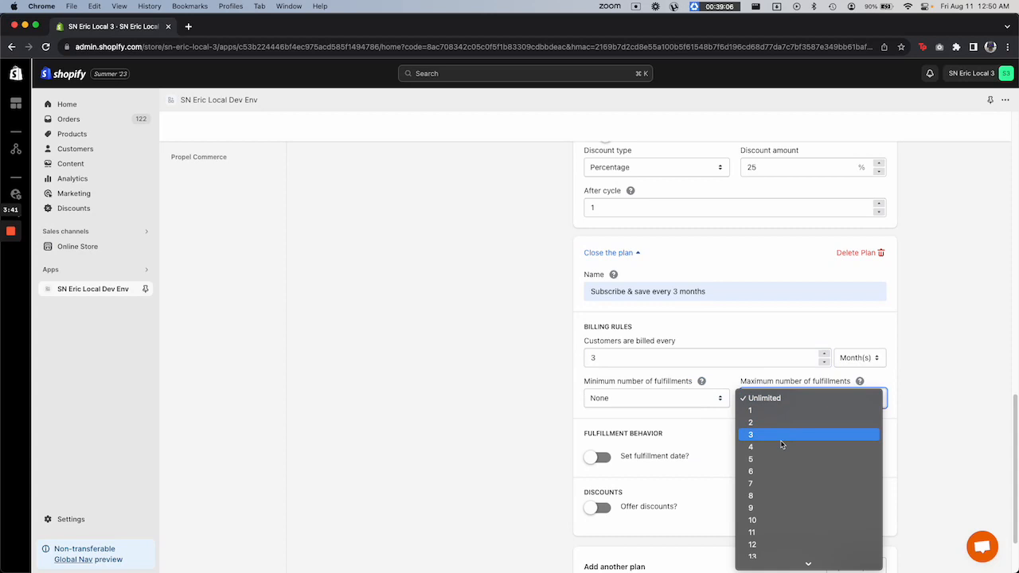
pyautogui.click(750, 446)
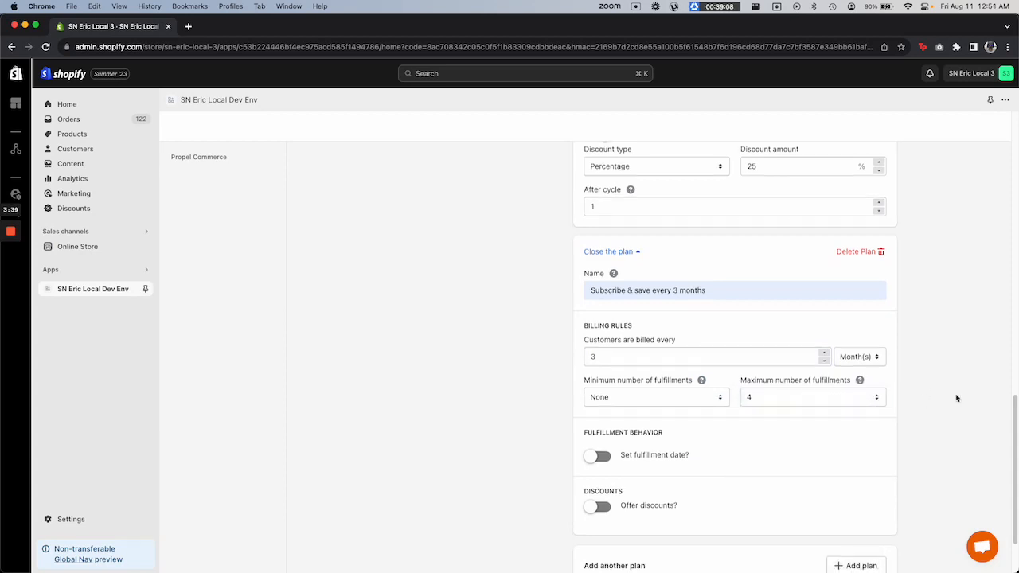
pyautogui.click(597, 505)
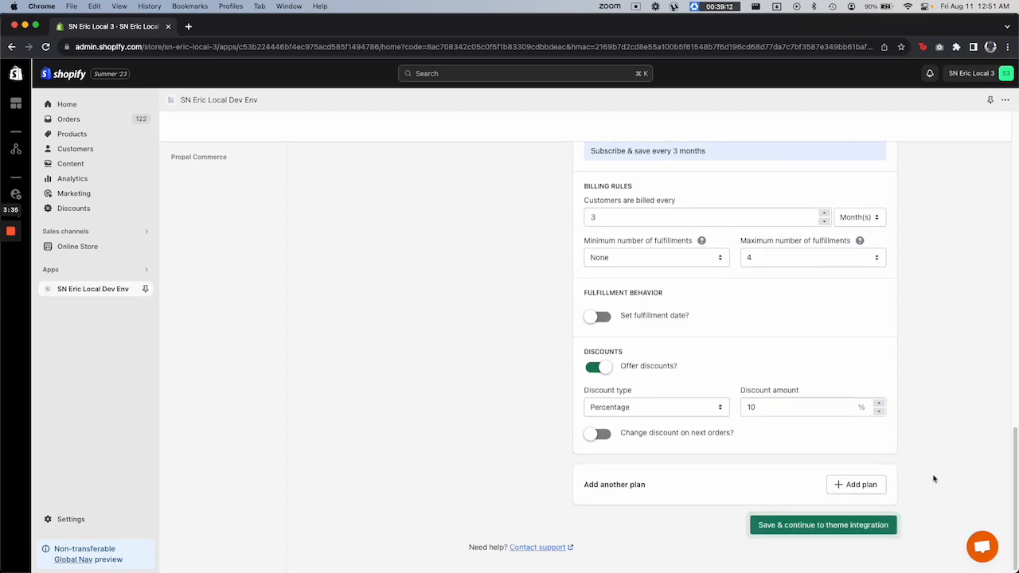
pyautogui.click(597, 433)
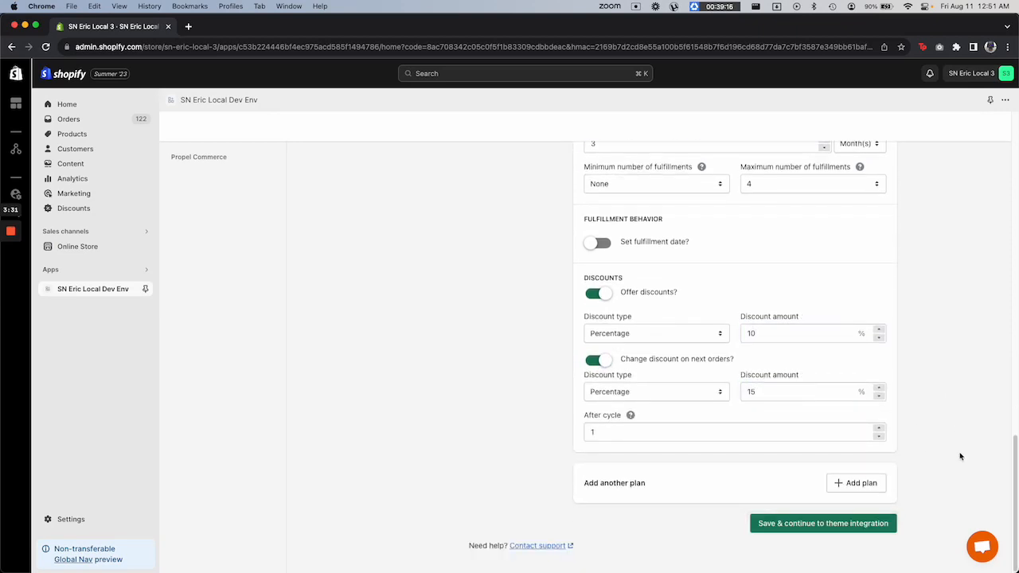
pyautogui.moveTo(821, 522)
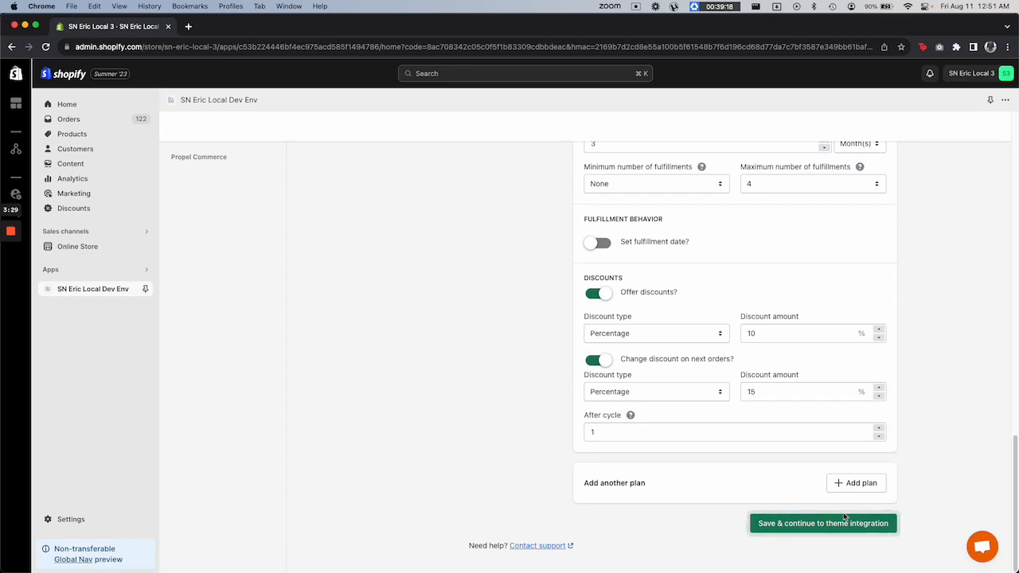
# Save the plans, select the published Dawn theme and launch its theme customizer for activation.
pyautogui.click(823, 522)
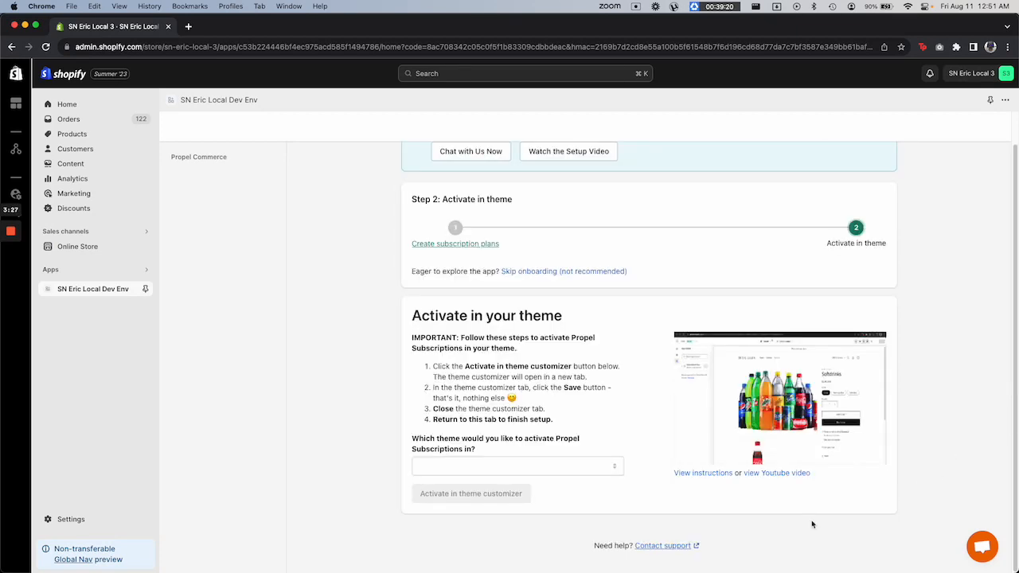
pyautogui.click(516, 465)
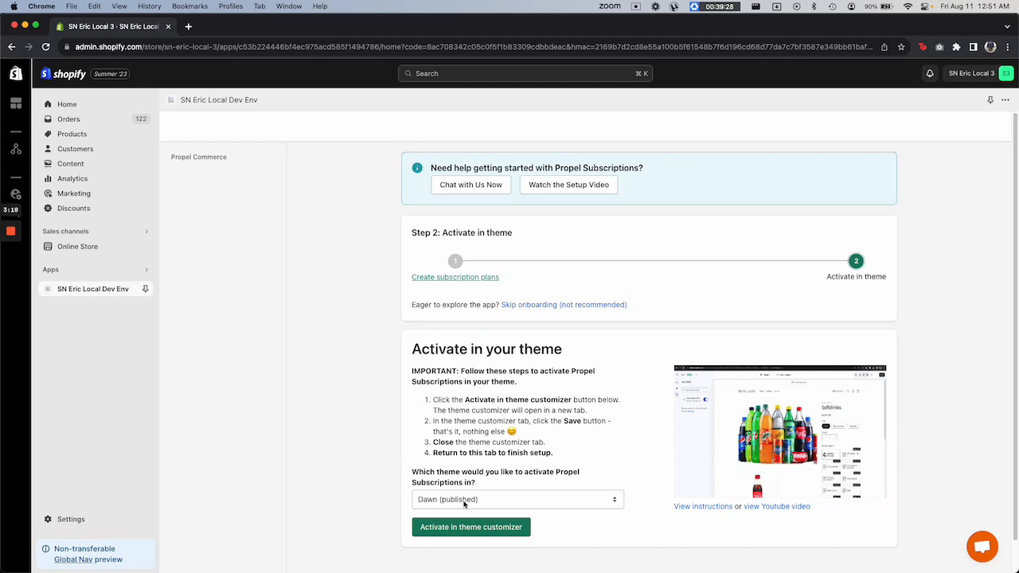
pyautogui.click(516, 500)
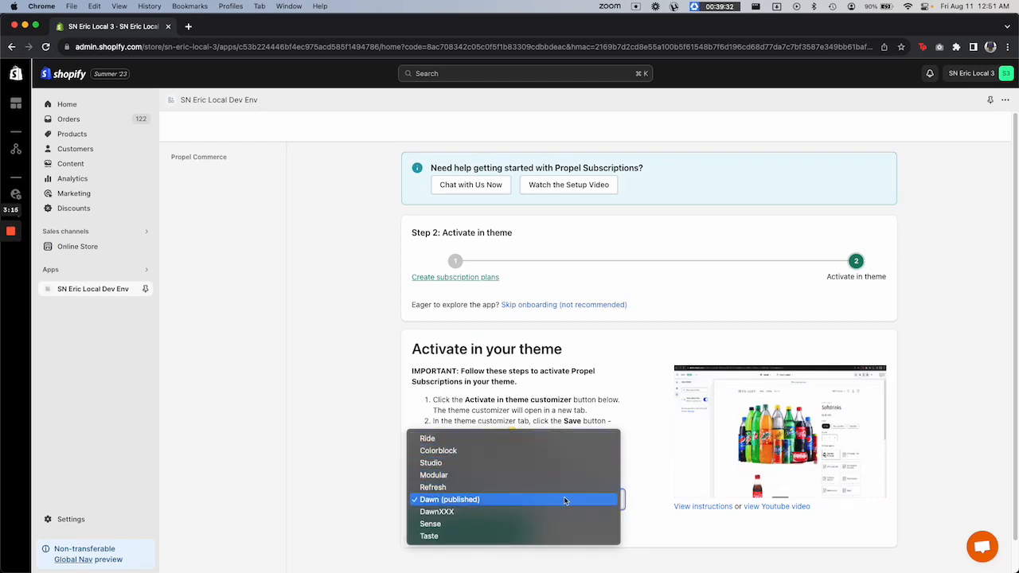
pyautogui.click(465, 500)
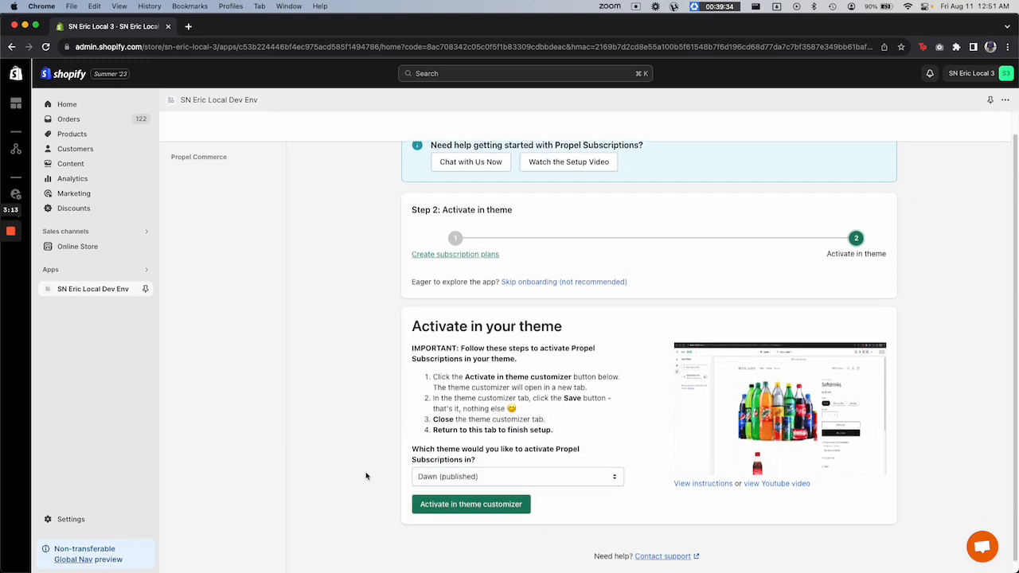
pyautogui.click(472, 504)
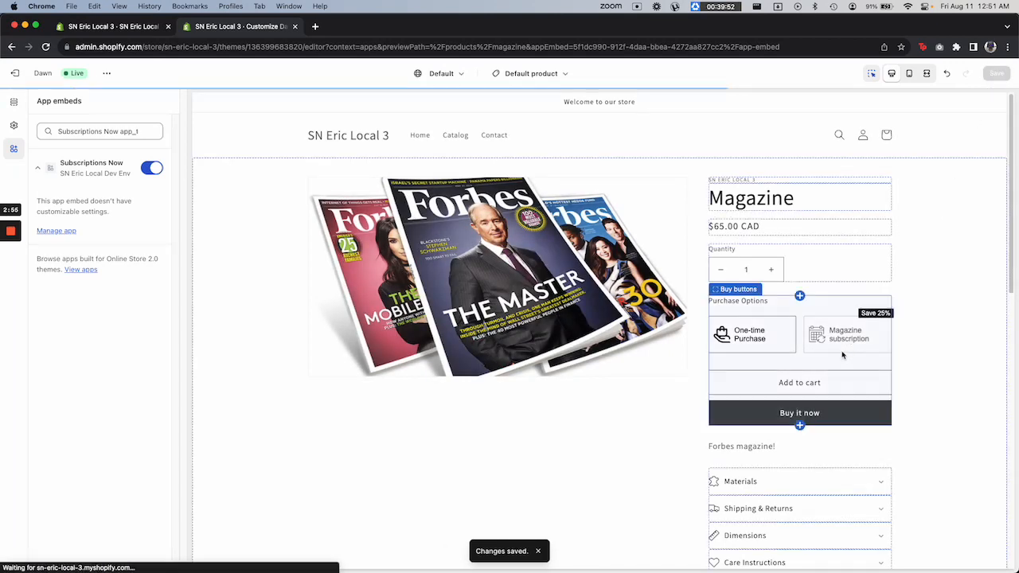
pyautogui.moveTo(896, 345)
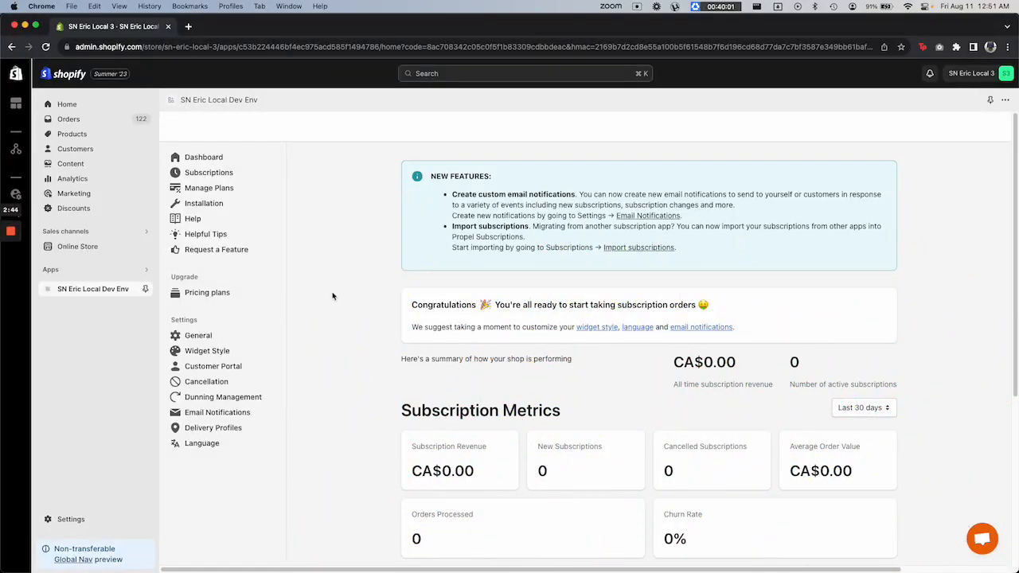
# Go to the Installation theme integration page from the app sidebar.
pyautogui.click(204, 204)
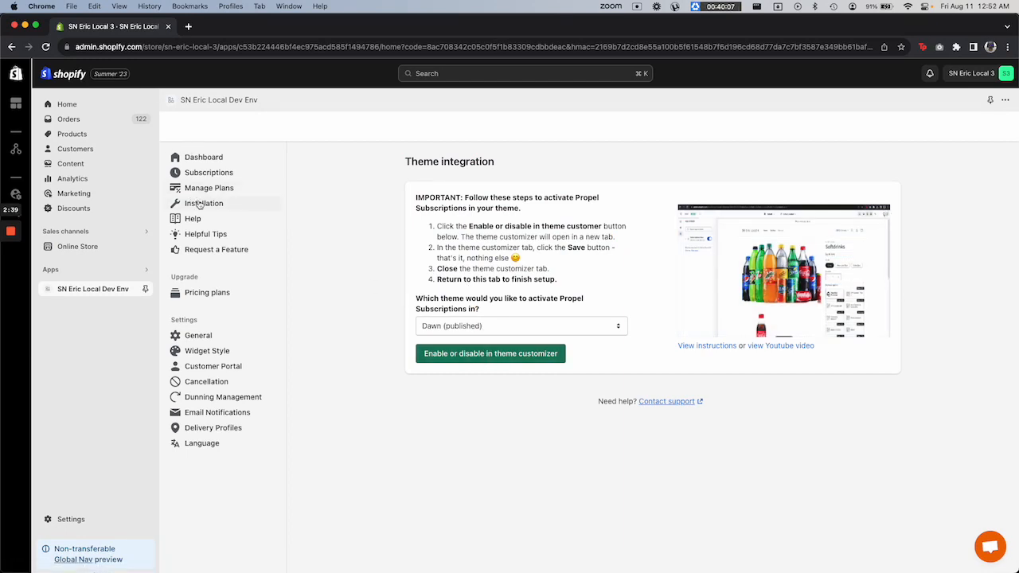
pyautogui.moveTo(126, 262)
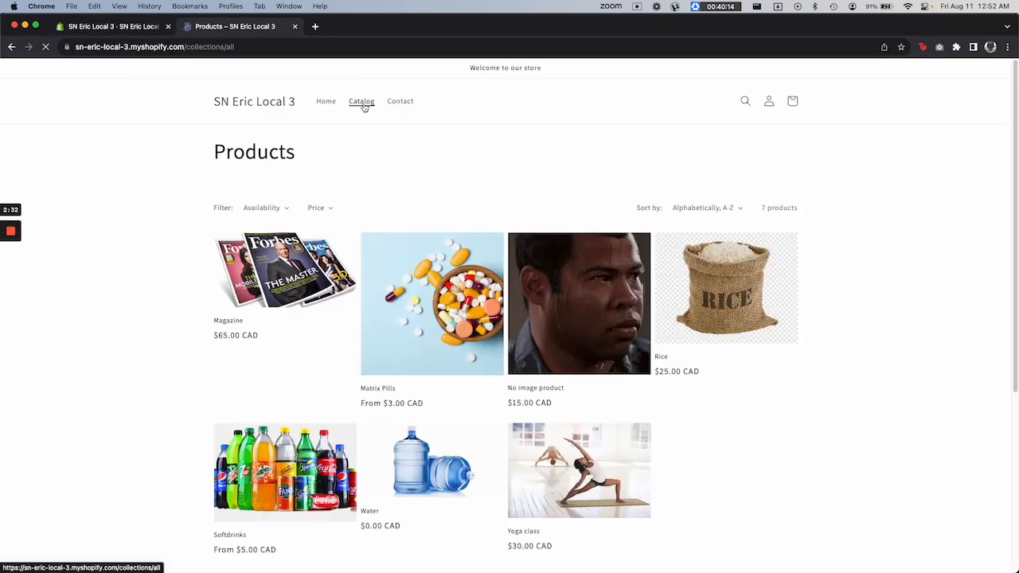
# View the storefront Magazine product's monthly and 3-month subscription purchase options.
pyautogui.click(229, 320)
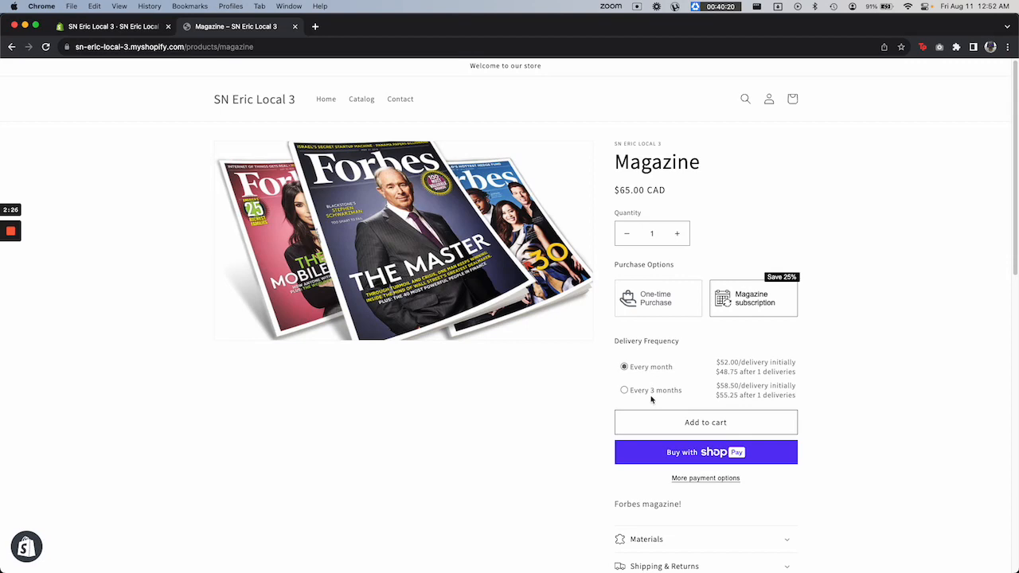
pyautogui.click(623, 391)
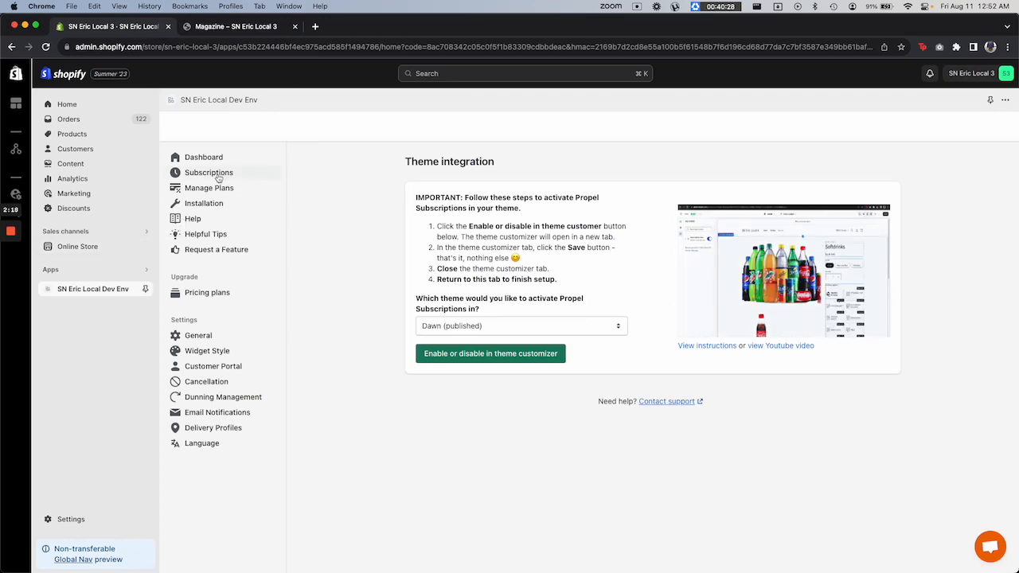
# Review the empty subscriptions history and the 2-plan Magazine group, then return to Installation.
pyautogui.click(209, 172)
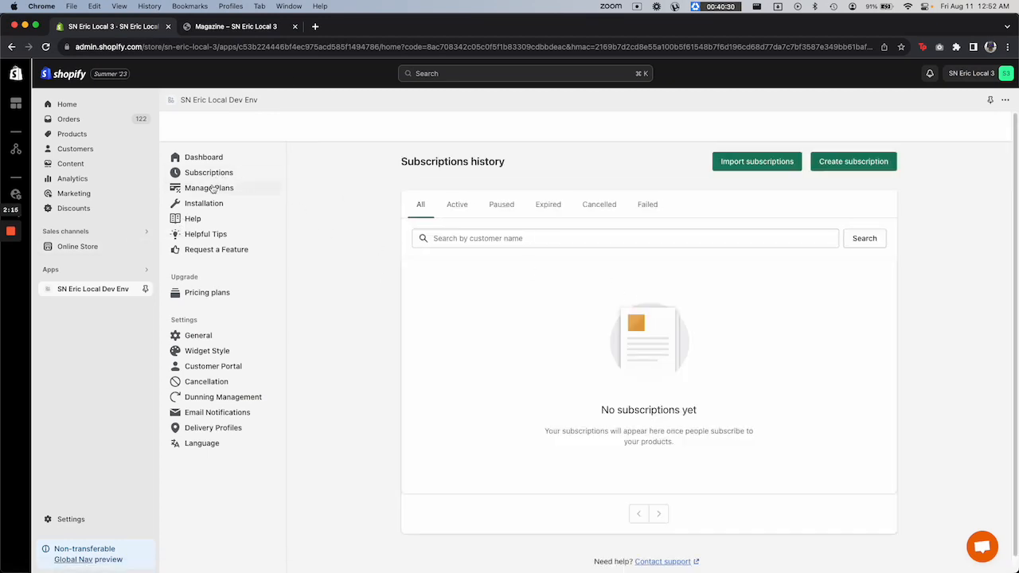
pyautogui.click(209, 188)
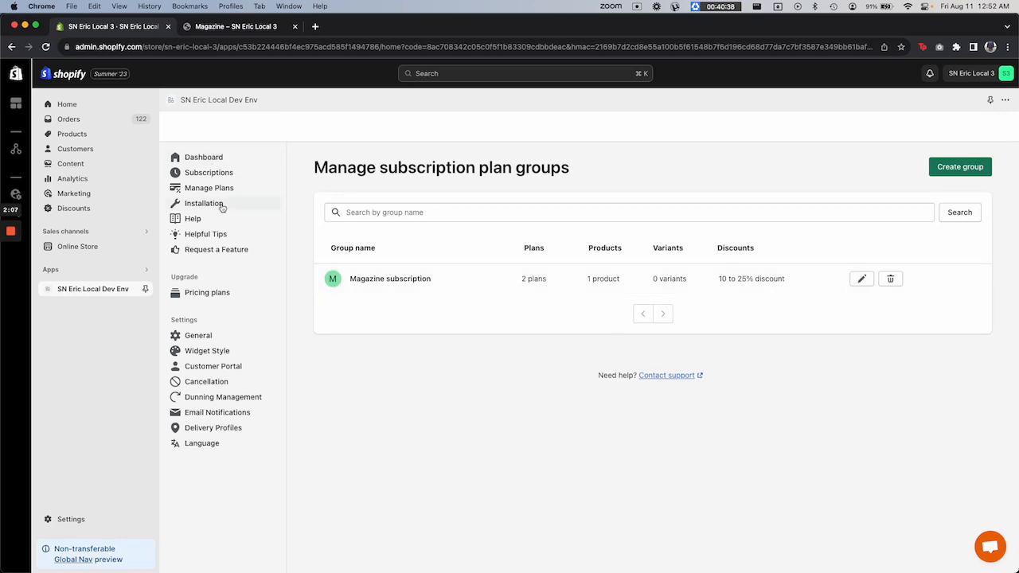
pyautogui.click(204, 203)
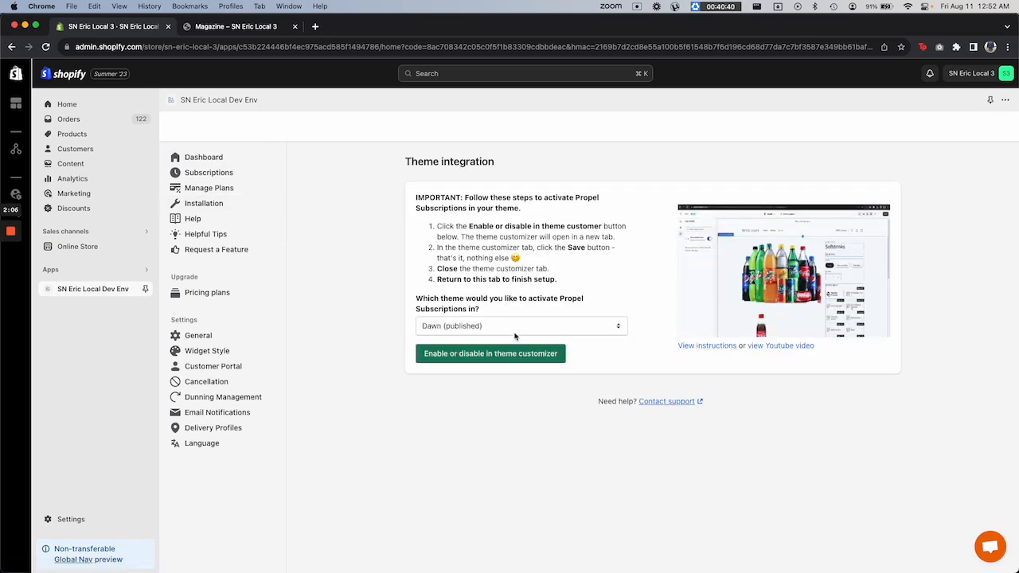
pyautogui.moveTo(147, 207)
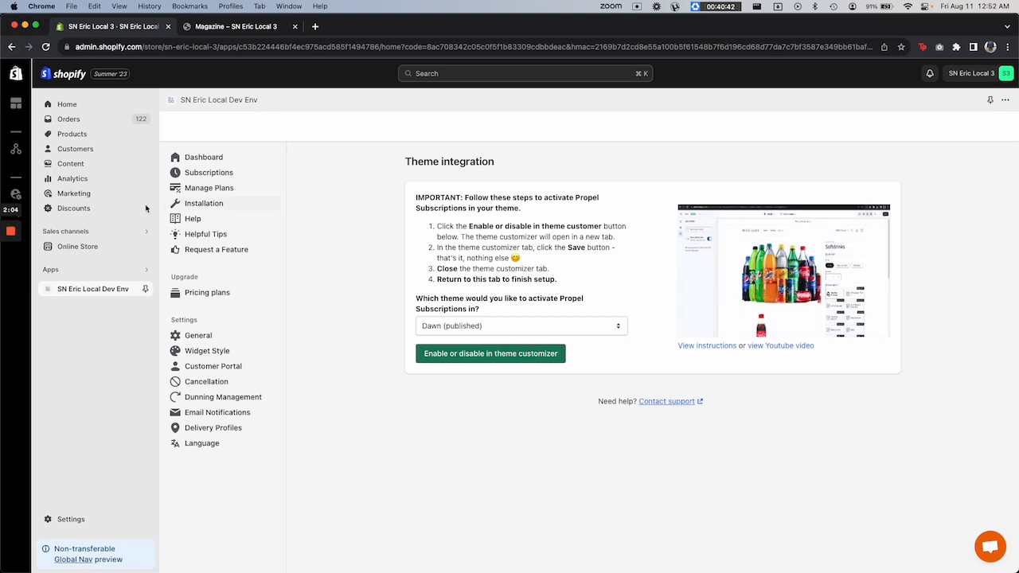
pyautogui.moveTo(309, 299)
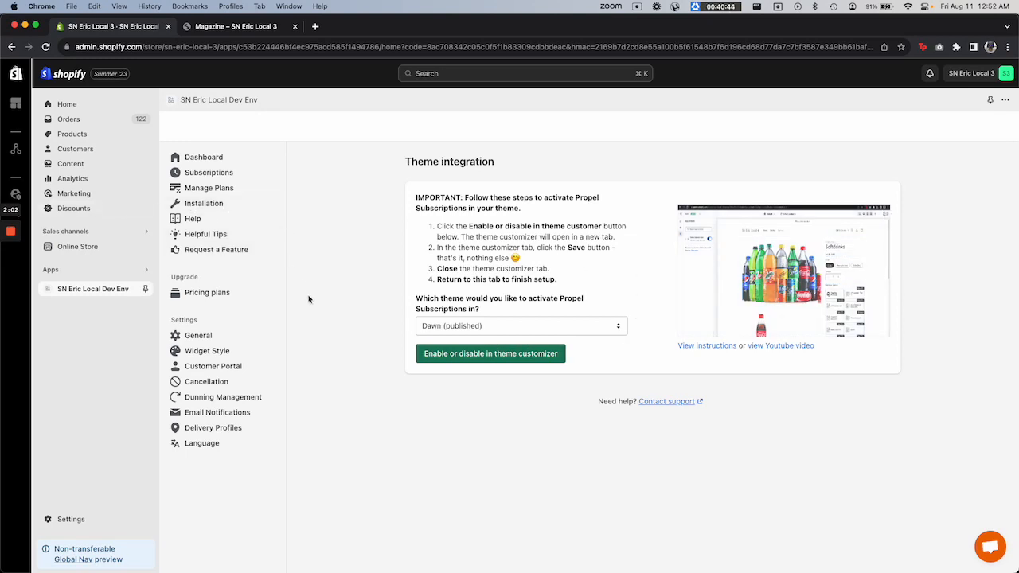
pyautogui.moveTo(322, 312)
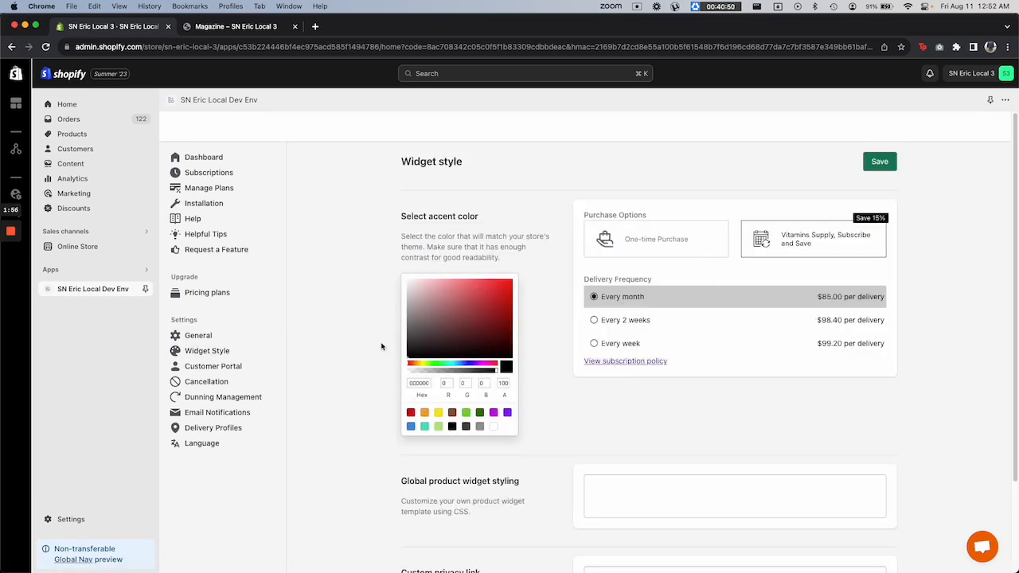
# Apply a red accent colour to the widget preview and go to Email Notifications.
pyautogui.click(474, 306)
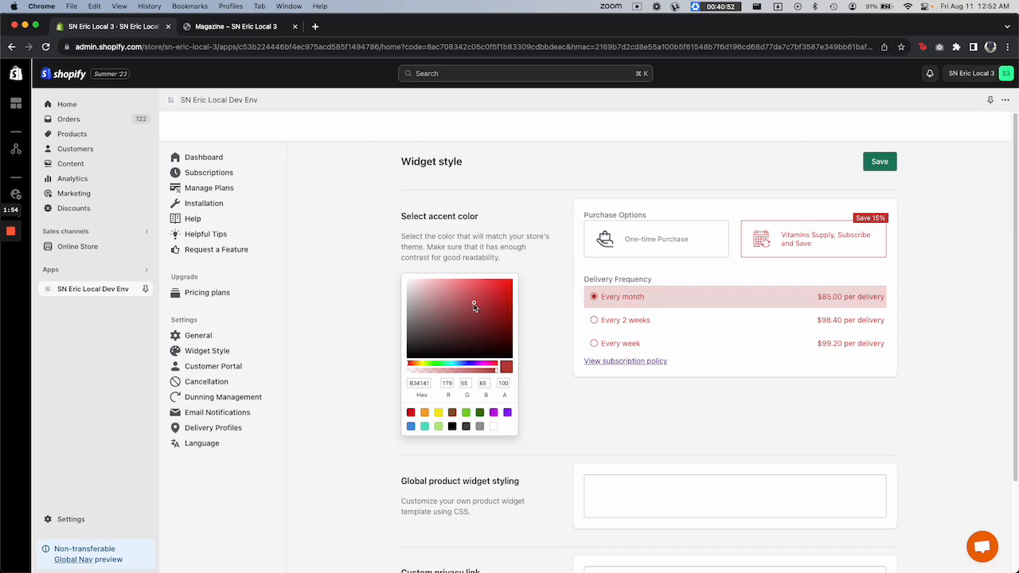
pyautogui.scroll(-3)
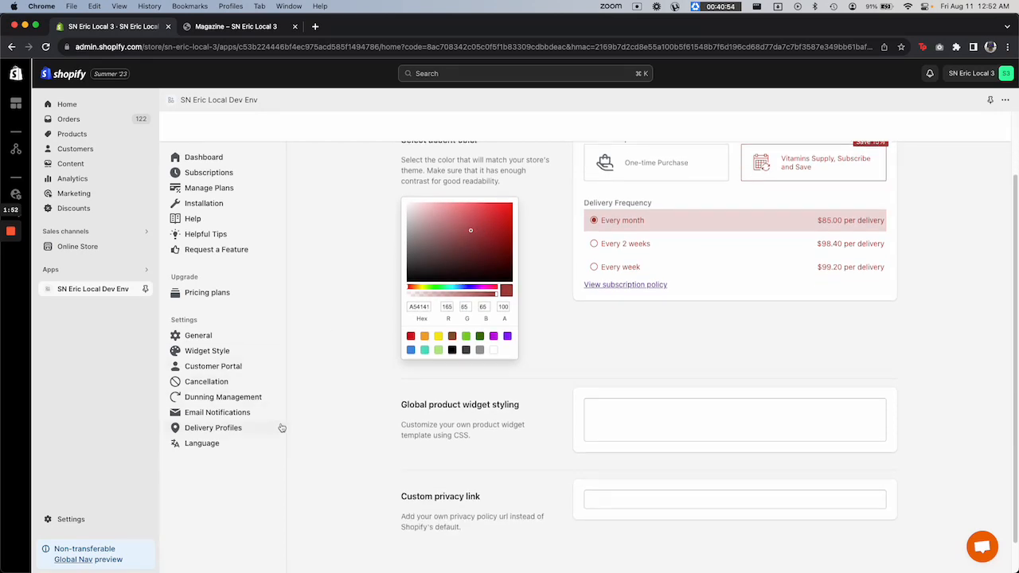
pyautogui.click(216, 412)
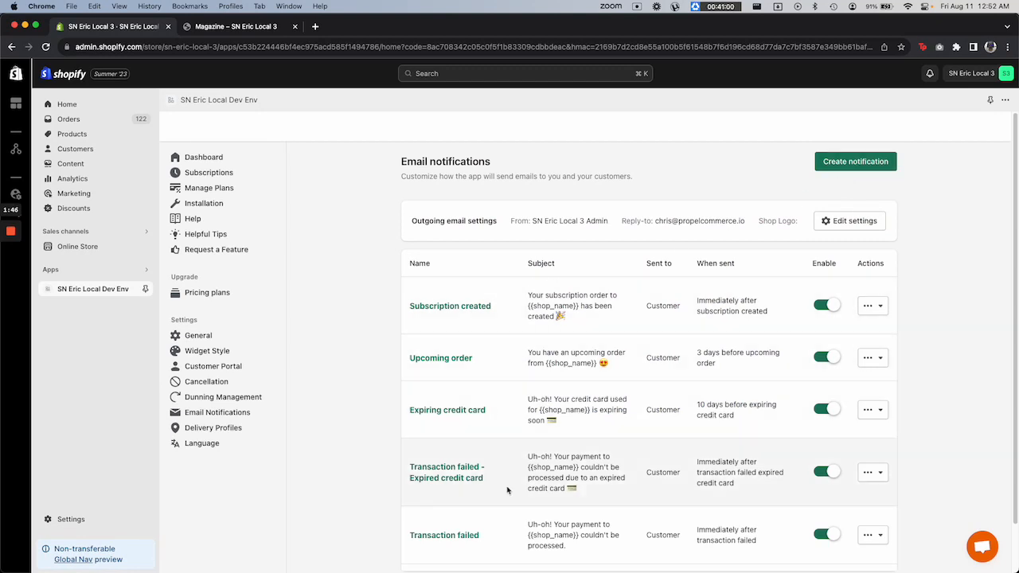
# Inspect the Subscription created email editor, then return to the dashboard metrics.
pyautogui.click(868, 306)
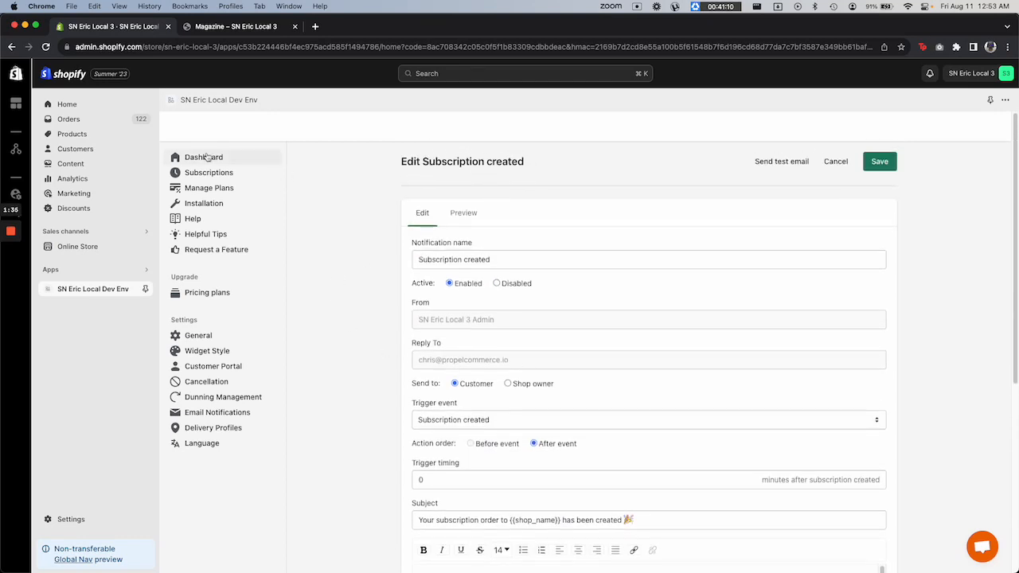
pyautogui.click(204, 157)
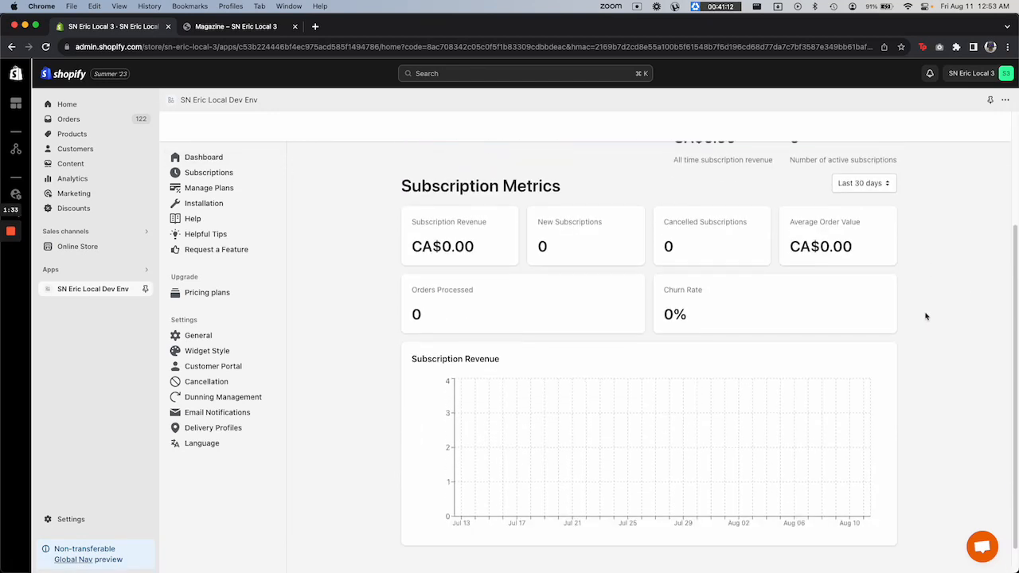
pyautogui.scroll(3)
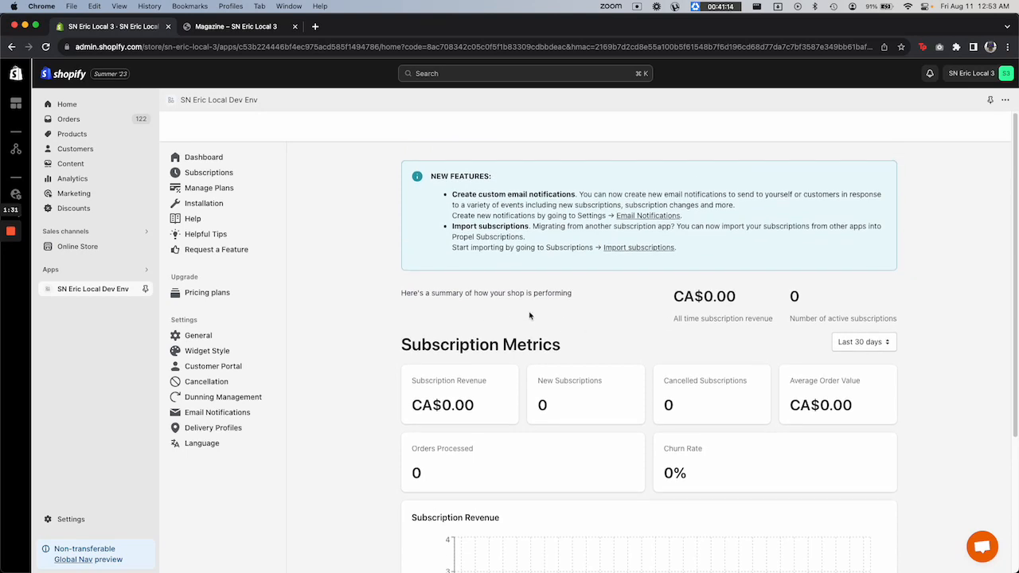
pyautogui.moveTo(761, 328)
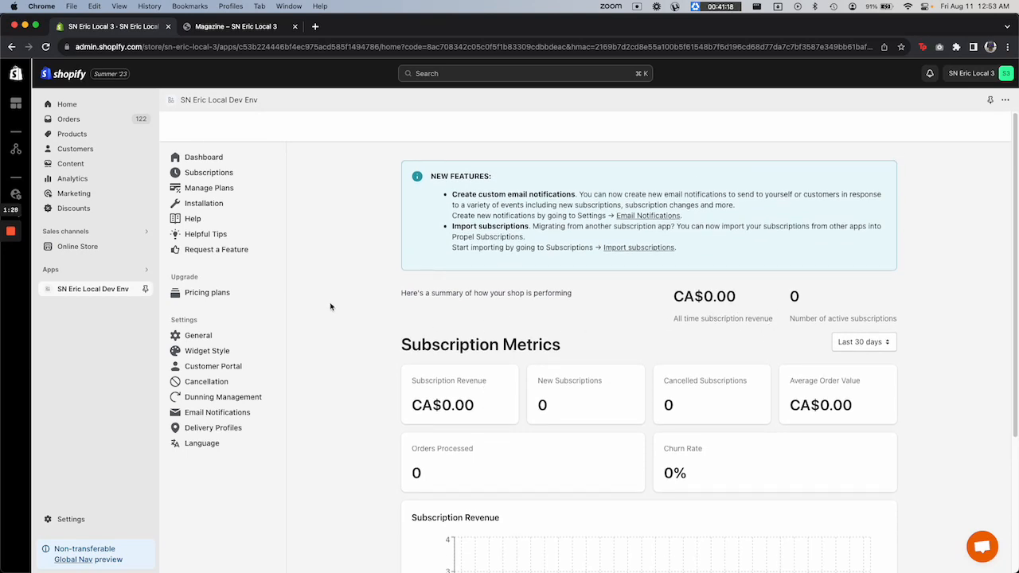
pyautogui.scroll(-3)
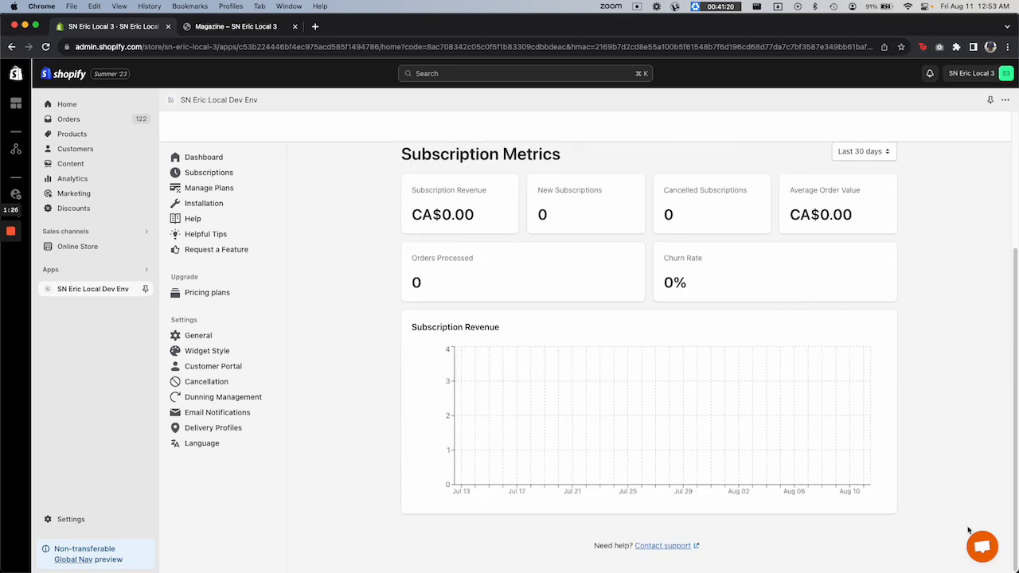
pyautogui.moveTo(864, 507)
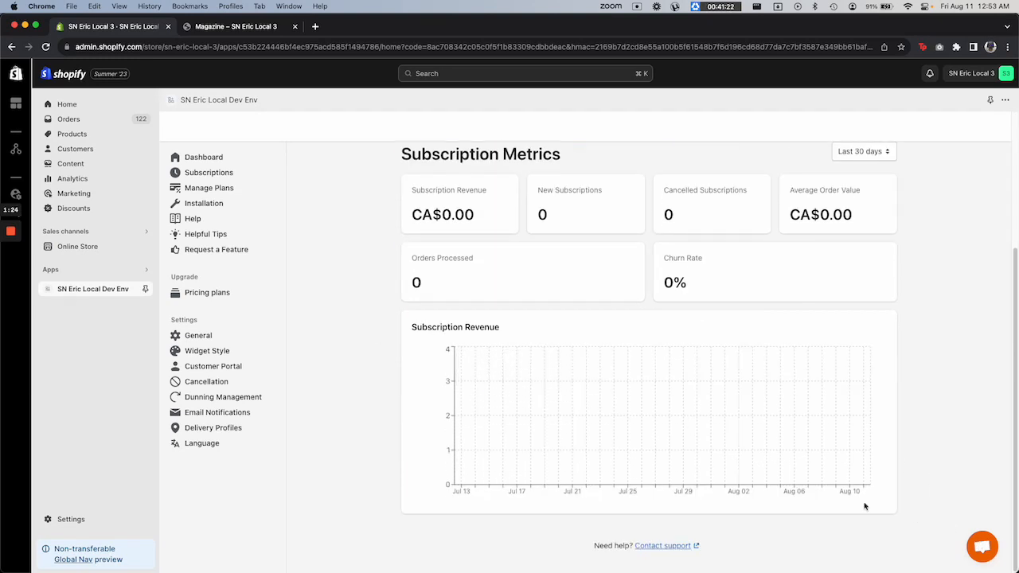
pyautogui.moveTo(666, 548)
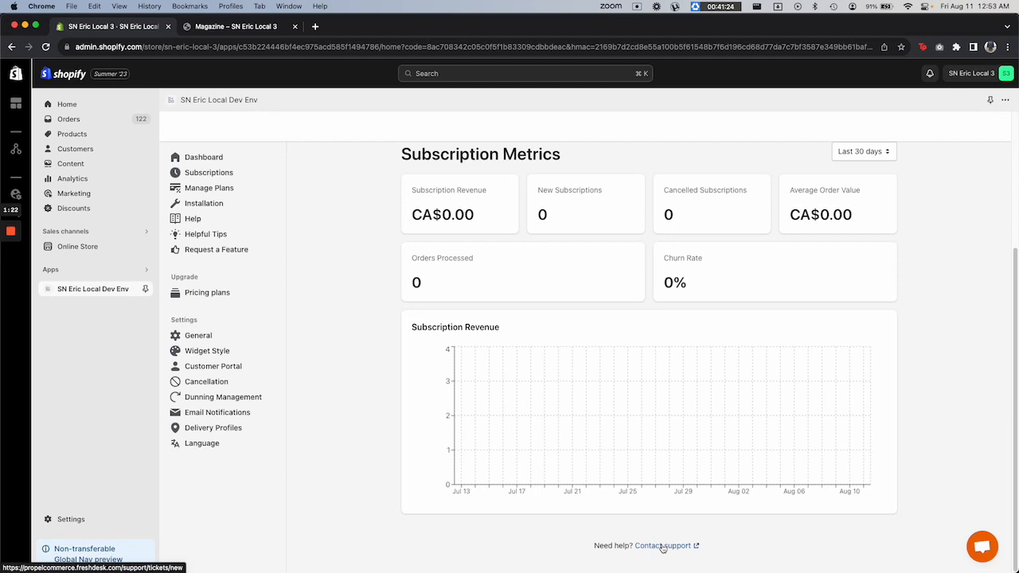
pyautogui.moveTo(364, 428)
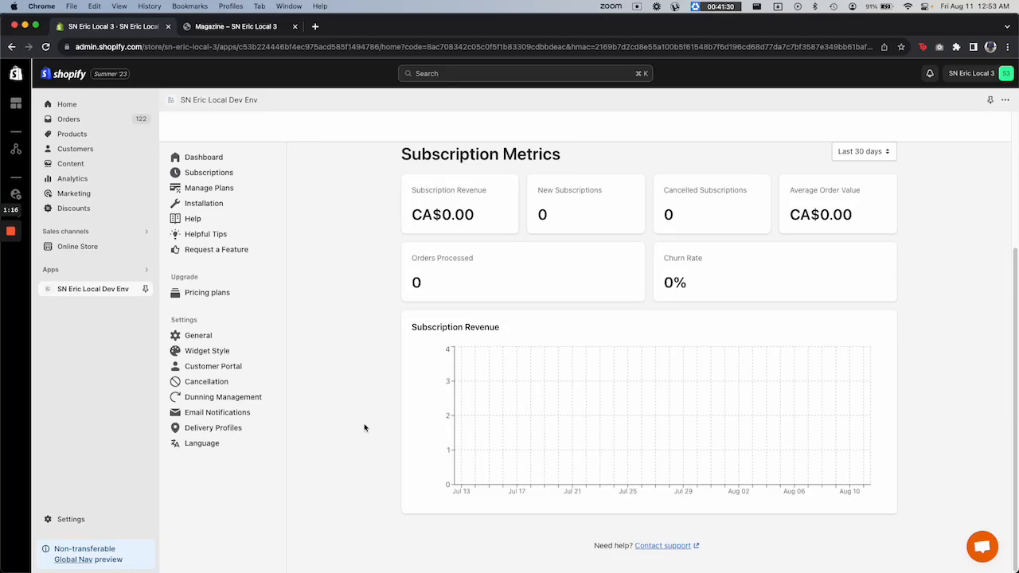
pyautogui.moveTo(363, 324)
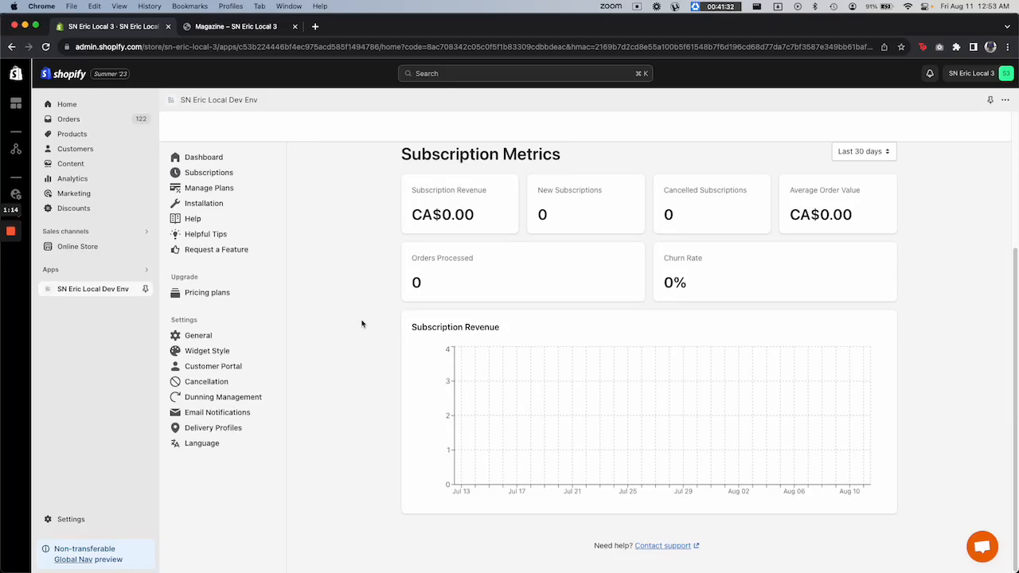